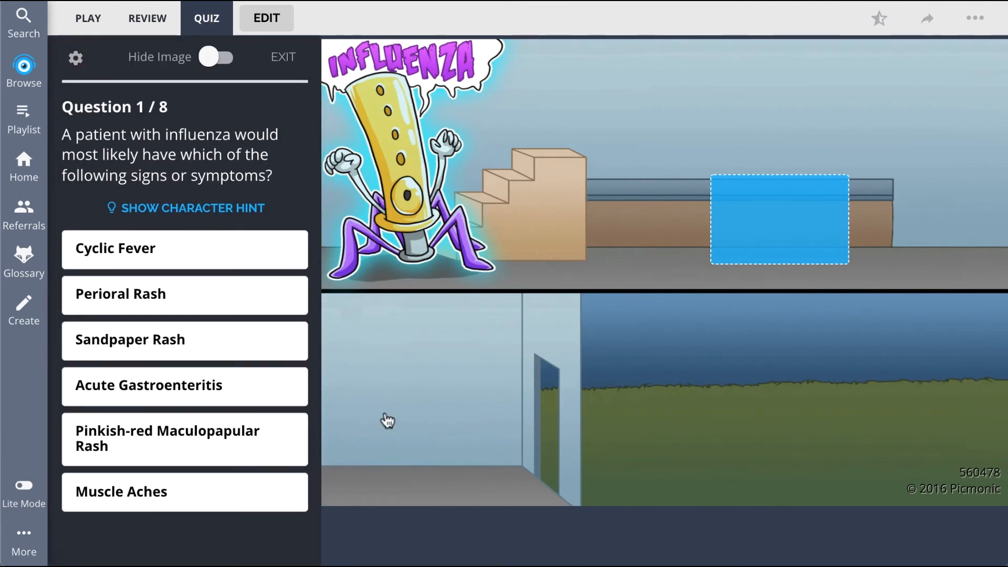
- Answer the quiz question with Muscle Aches, then browse the library to the Pulmonology course content
{"action": "left_click", "coordinate": [185, 491]}
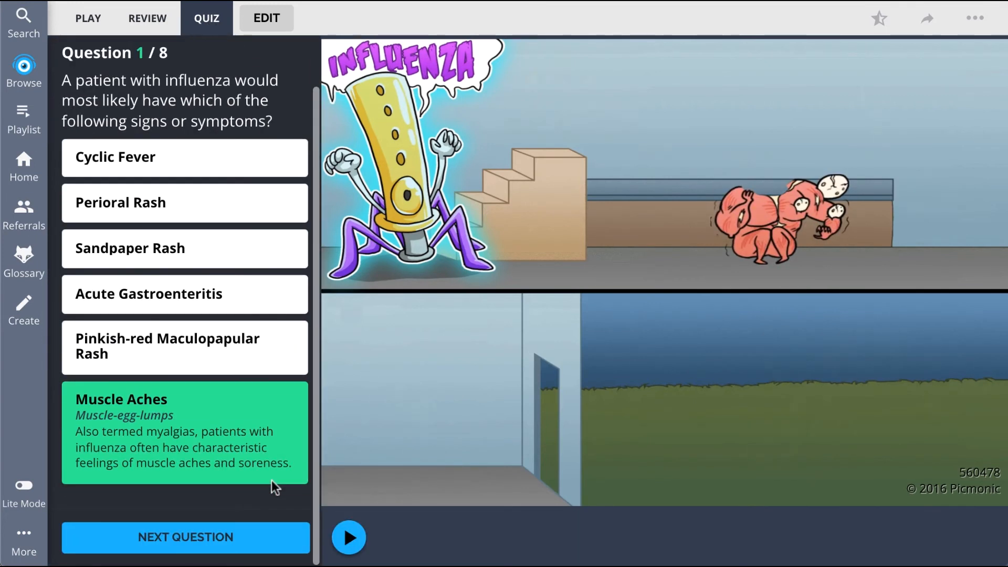
{"action": "left_click", "coordinate": [185, 537]}
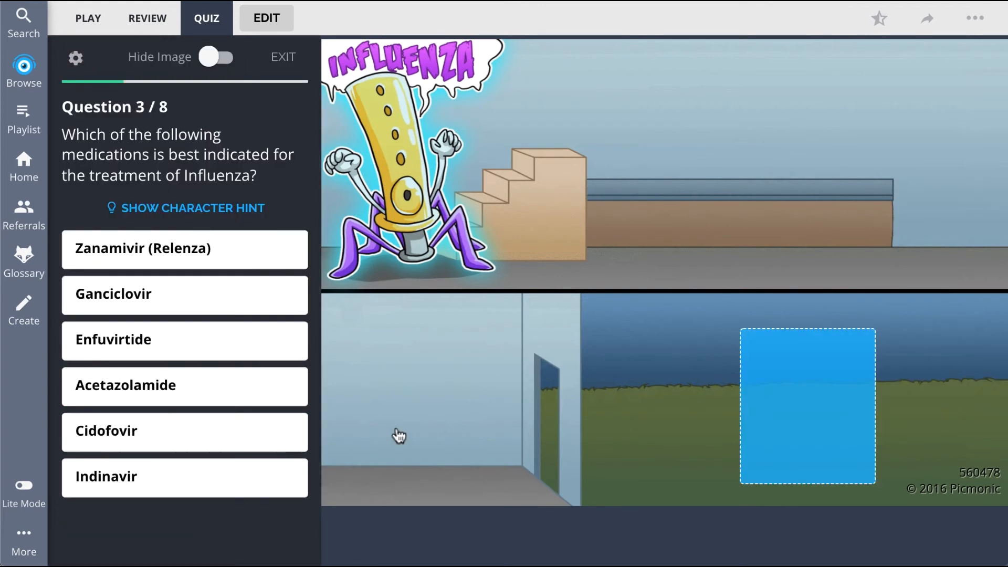
{"action": "left_click", "coordinate": [185, 249]}
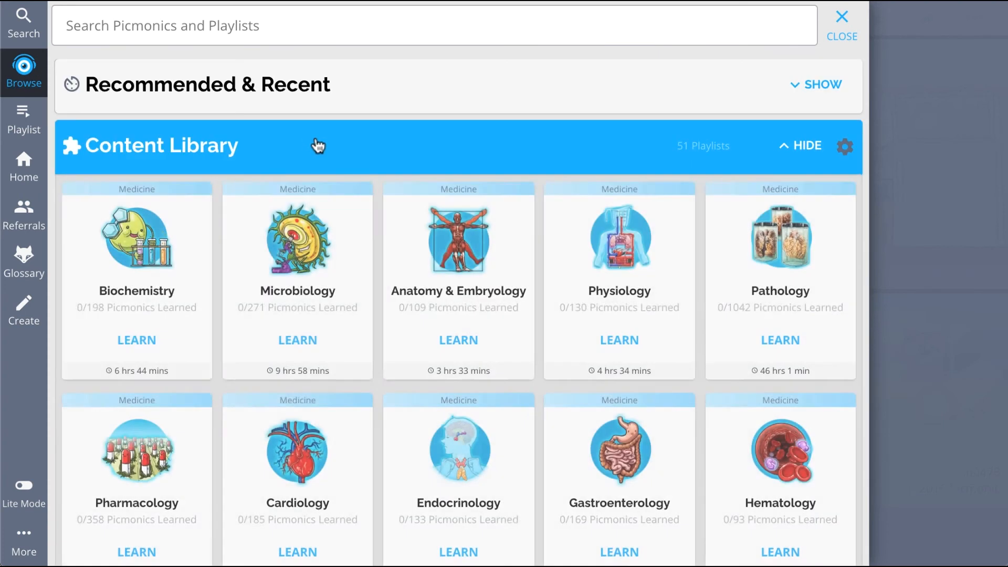
{"action": "scroll", "scroll_direction": "down", "scroll_amount": 3}
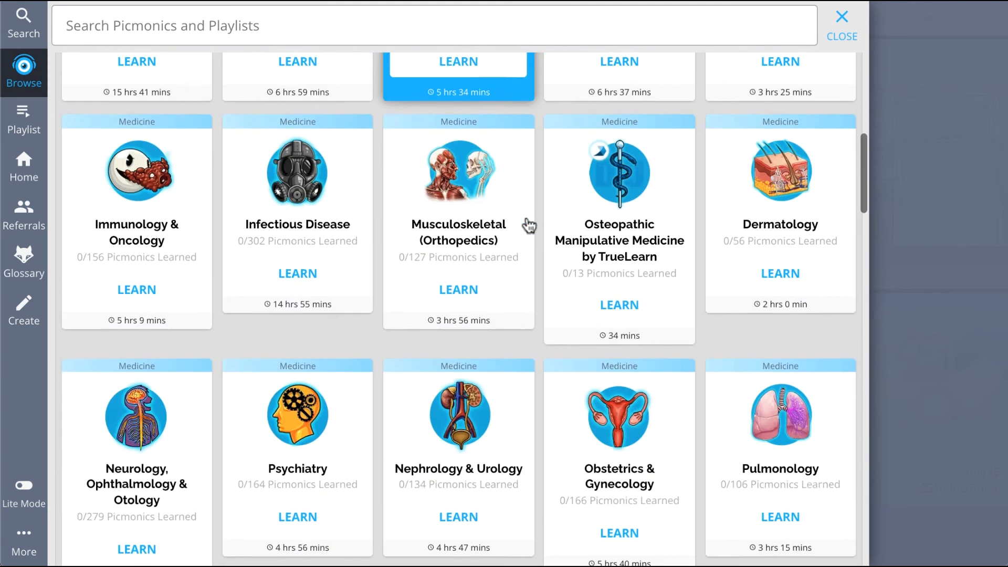
{"action": "left_click", "coordinate": [780, 517]}
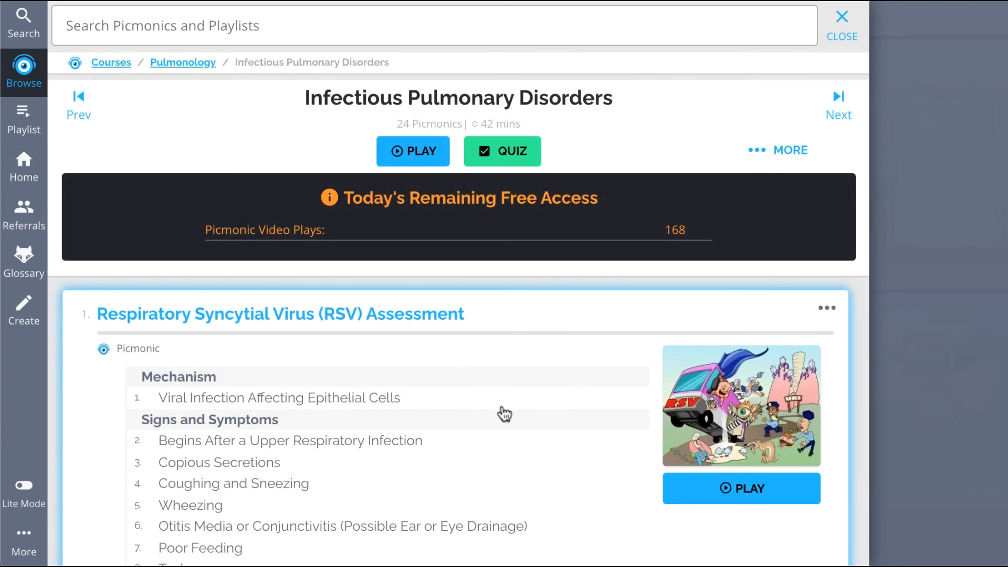
{"action": "scroll", "scroll_direction": "down", "scroll_amount": 3}
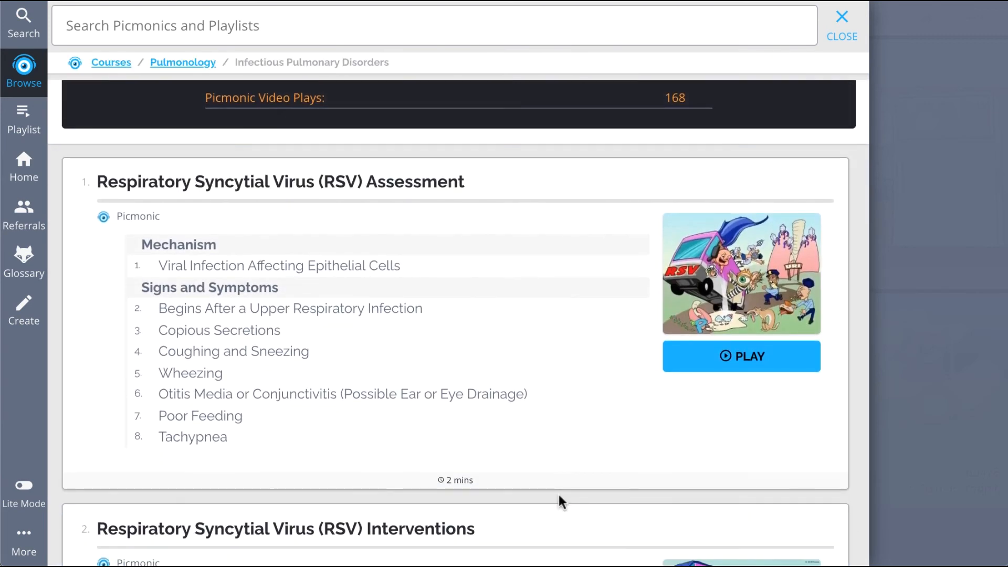
{"action": "mouse_move", "coordinate": [555, 475]}
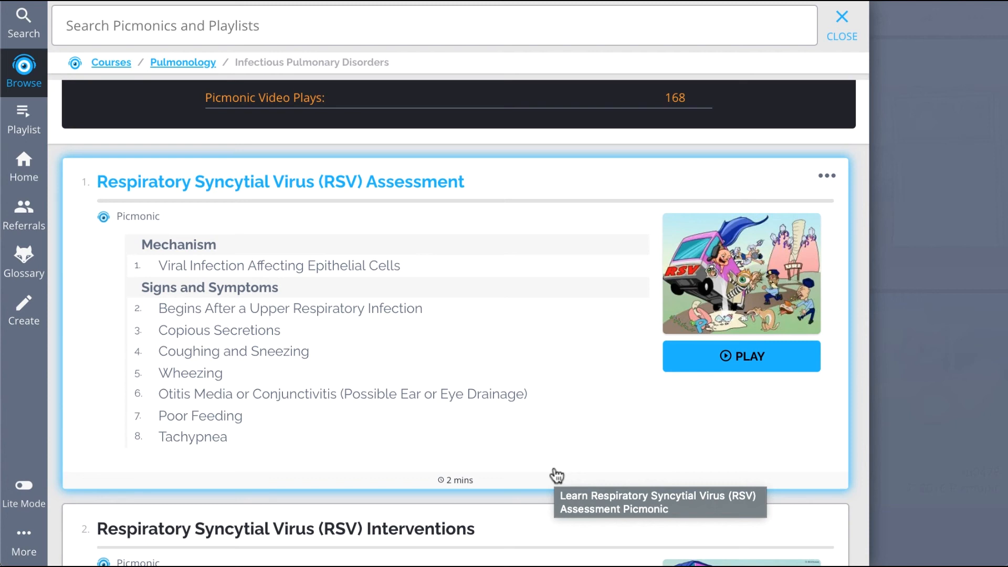
{"action": "scroll", "scroll_direction": "down", "scroll_amount": 3}
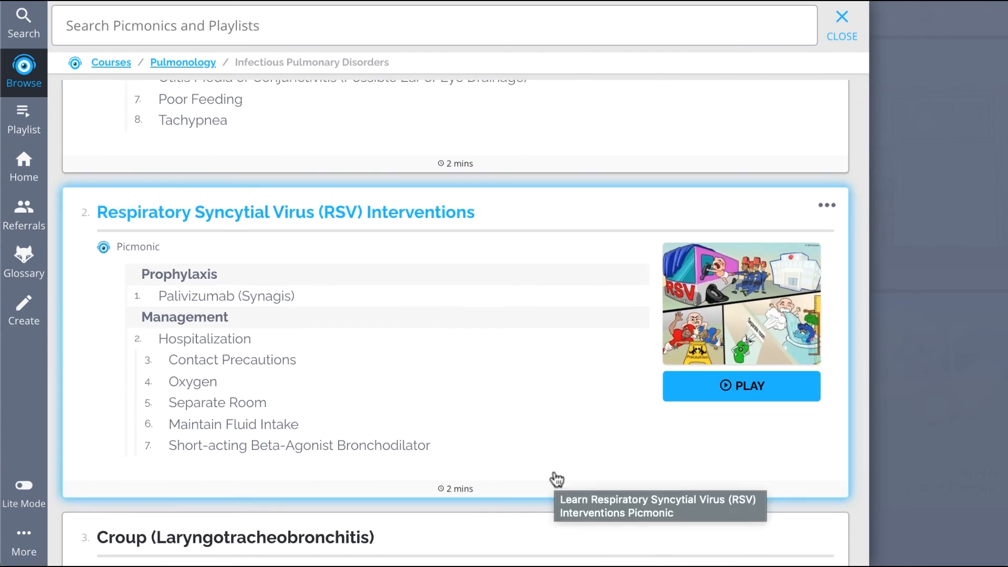
{"action": "scroll", "scroll_direction": "down", "scroll_amount": 3}
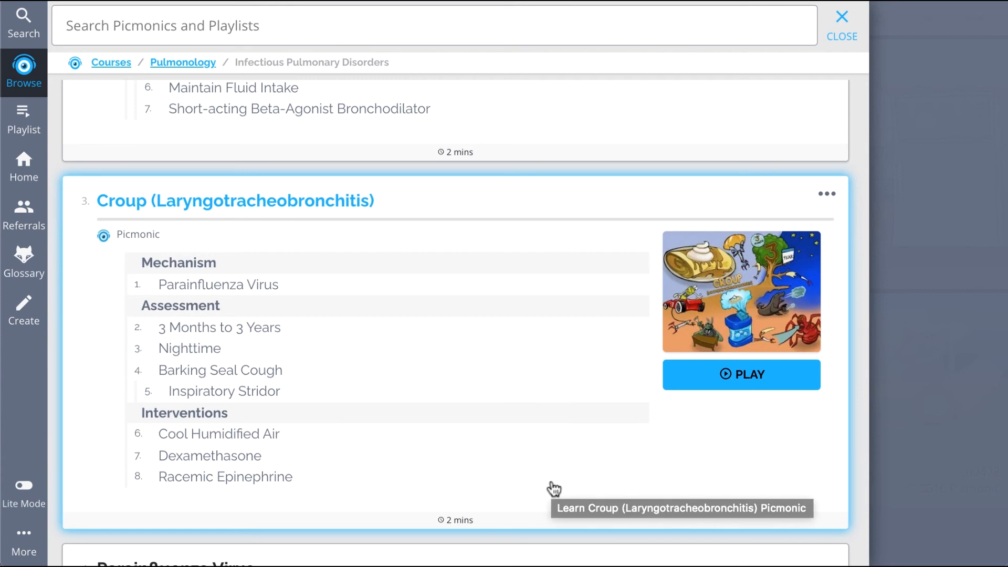
{"action": "scroll", "scroll_direction": "down", "scroll_amount": 3}
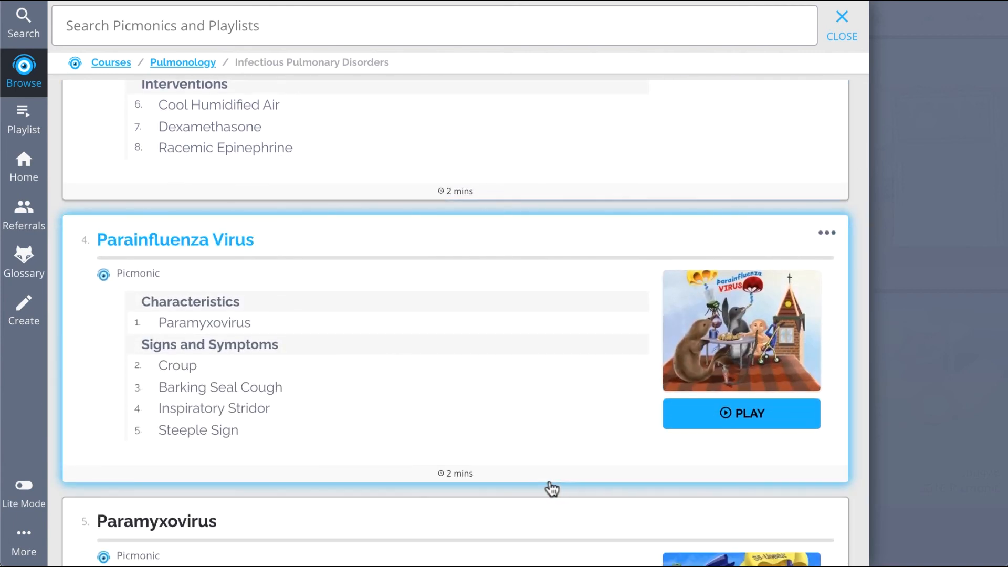
{"action": "scroll", "scroll_direction": "down", "scroll_amount": 3}
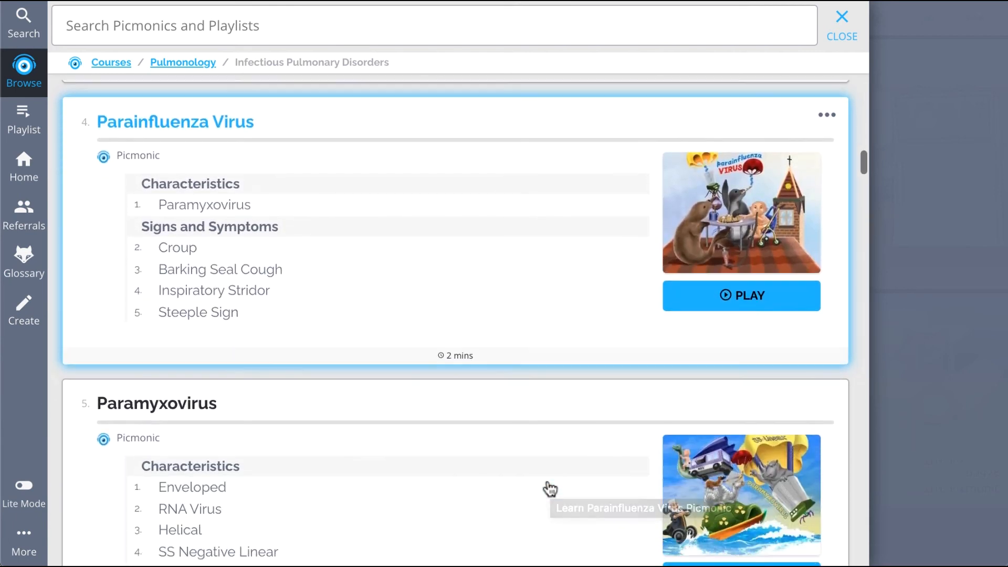
{"action": "scroll", "scroll_direction": "down", "scroll_amount": 3}
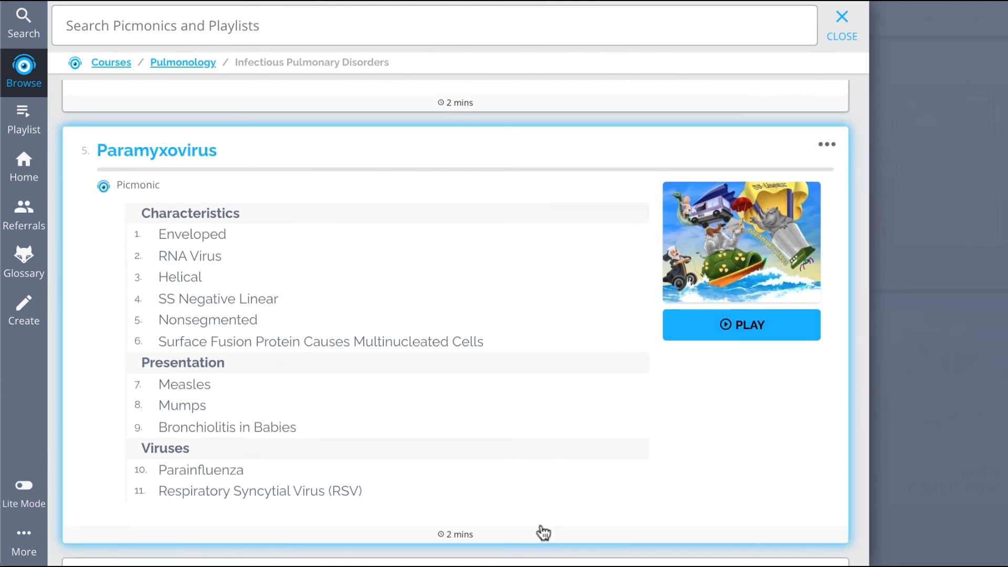